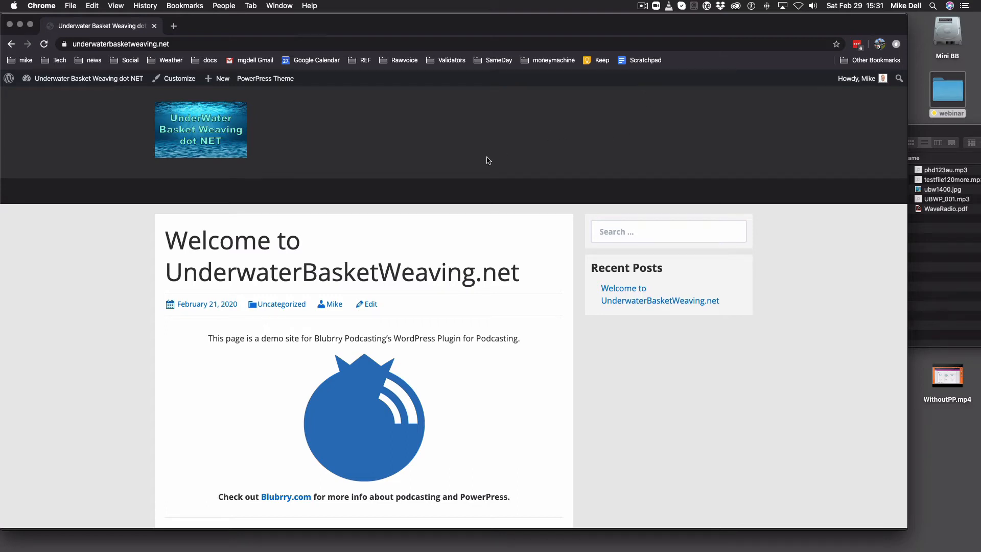
mouse_move(487, 135)
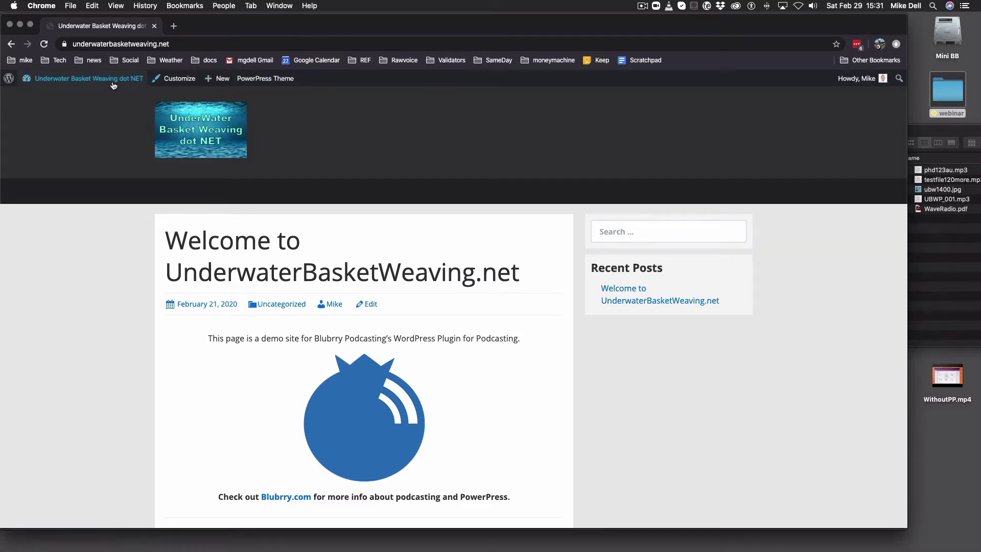
mouse_move(87, 79)
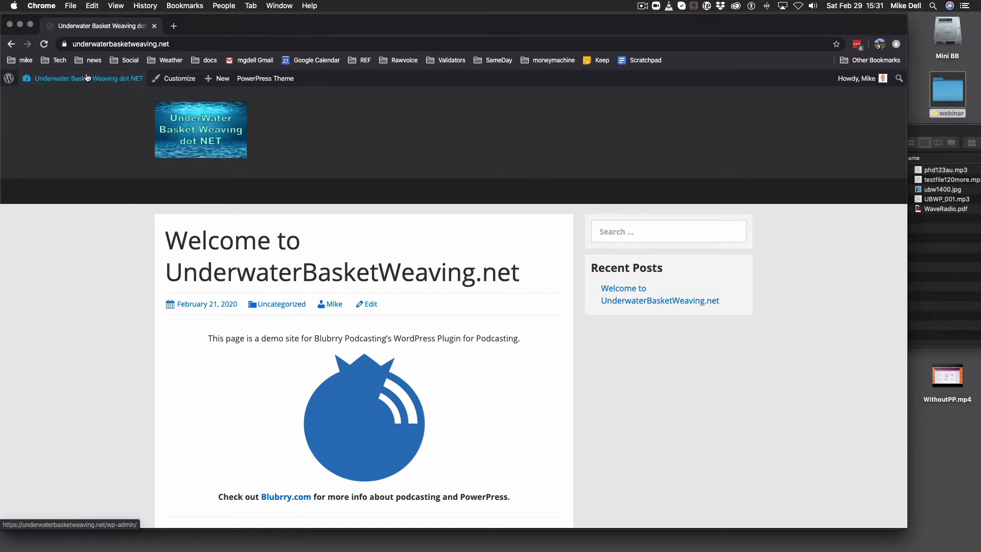
Go from the public homepage into the site's admin area via the toolbar site name.
left_click(77, 78)
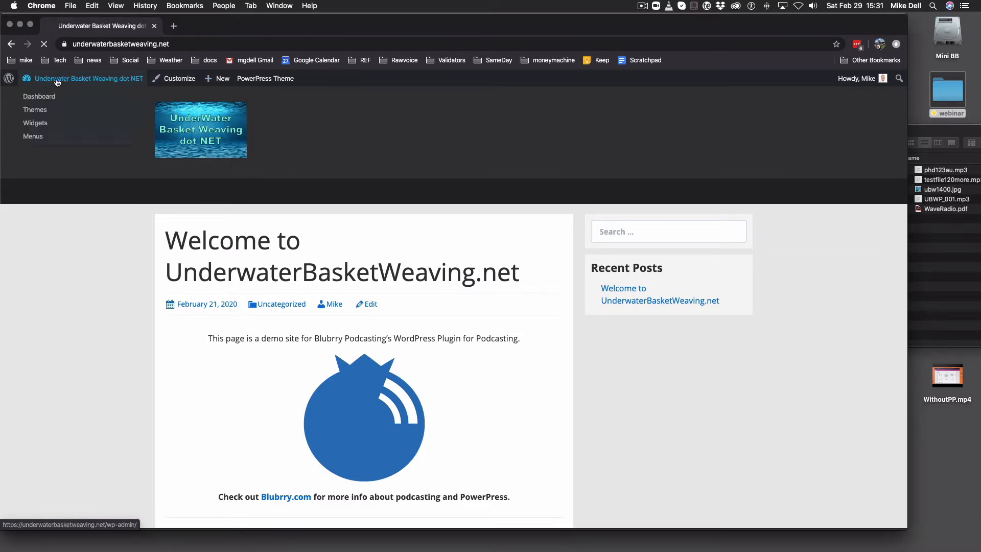
Load the admin Dashboard for UnderwaterBasketWeaving.net.
left_click(38, 96)
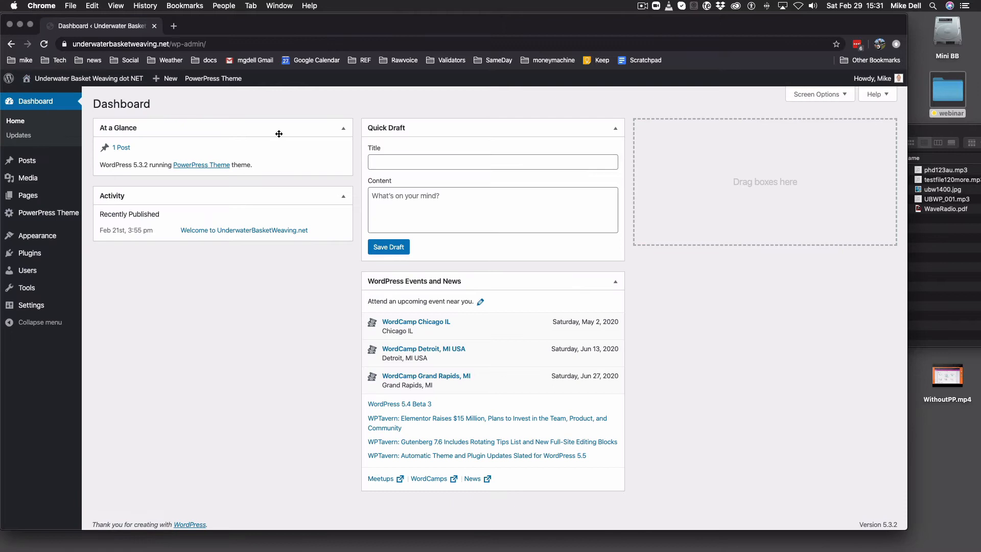
mouse_move(287, 127)
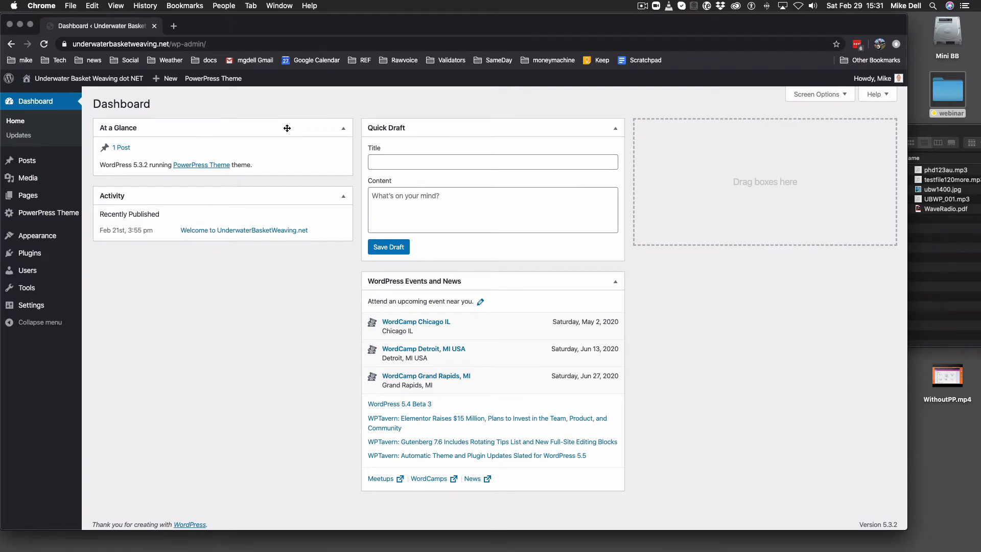
mouse_move(17, 343)
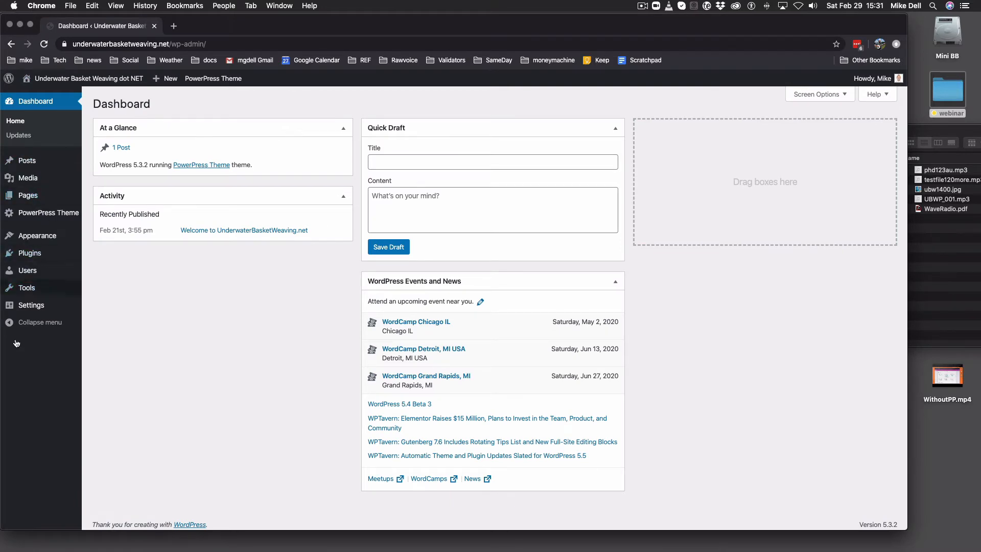
mouse_move(118, 345)
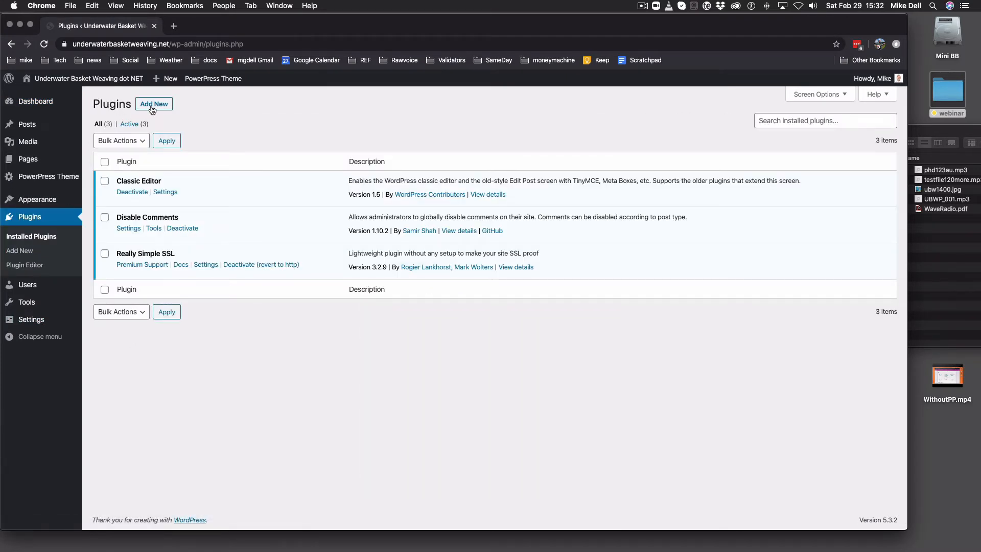
Search the Add Plugins directory for 'PowerPress'.
left_click(153, 104)
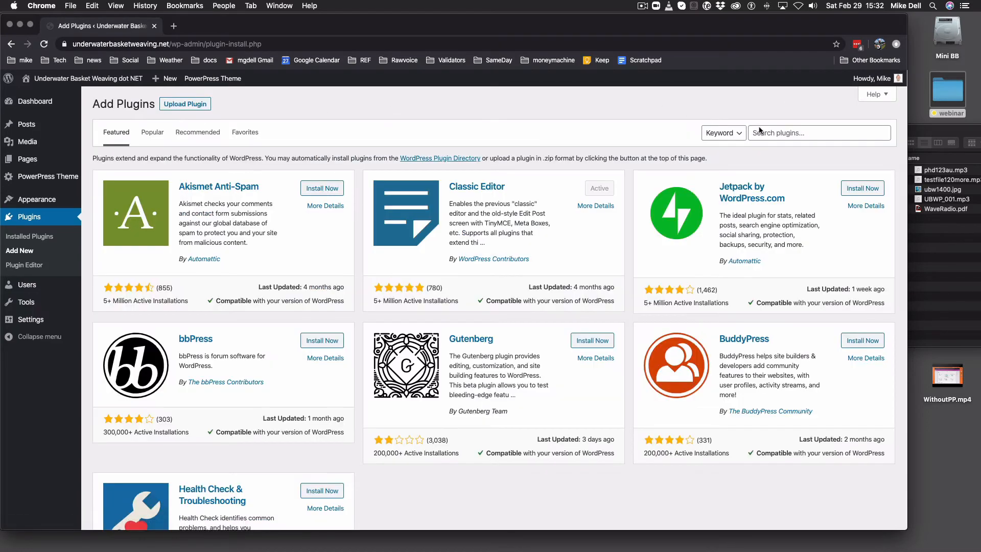
left_click(819, 133)
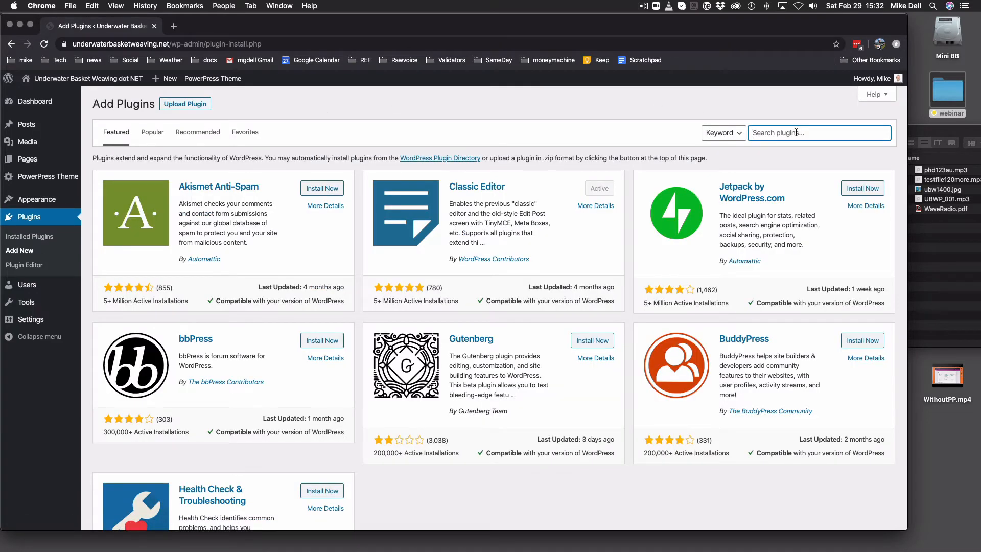
type("PowerPress")
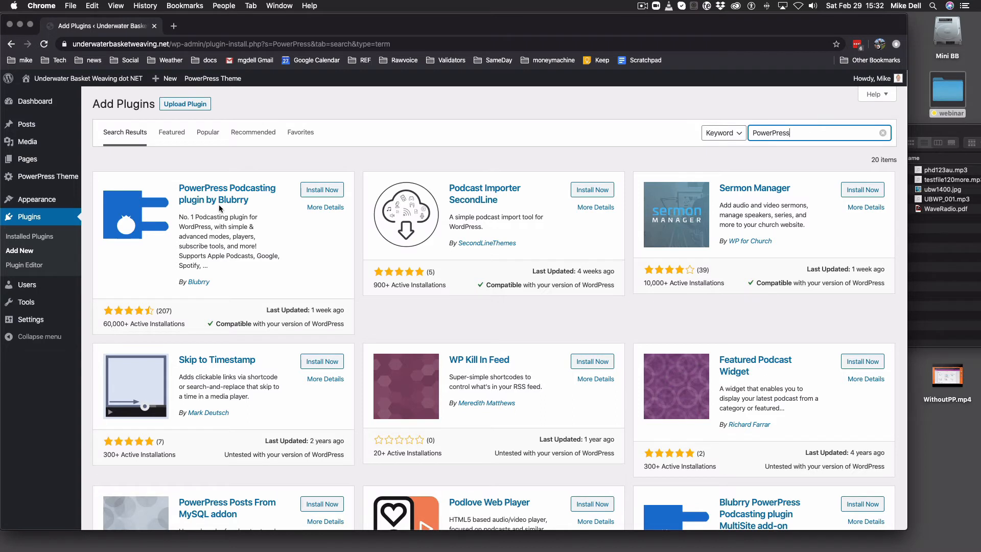
mouse_move(261, 231)
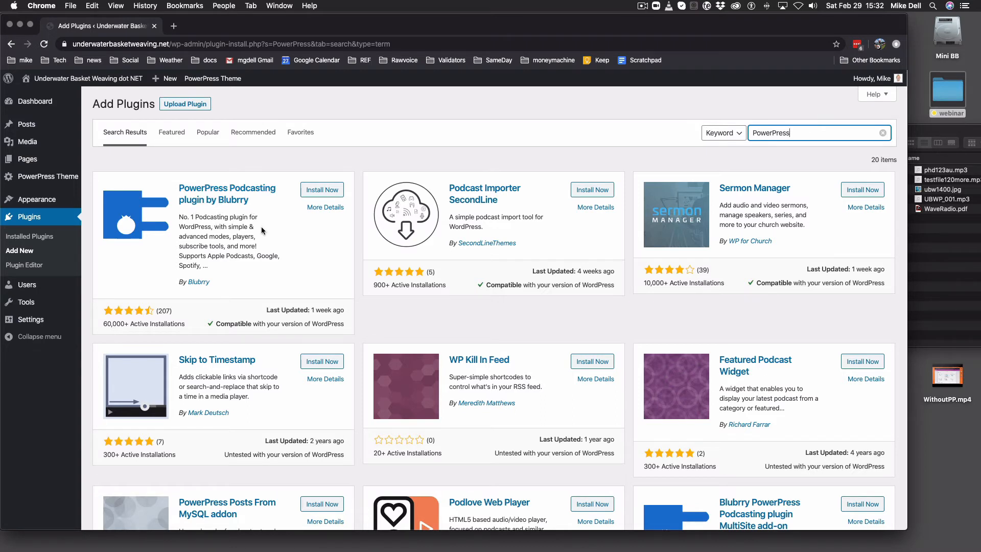
mouse_move(294, 241)
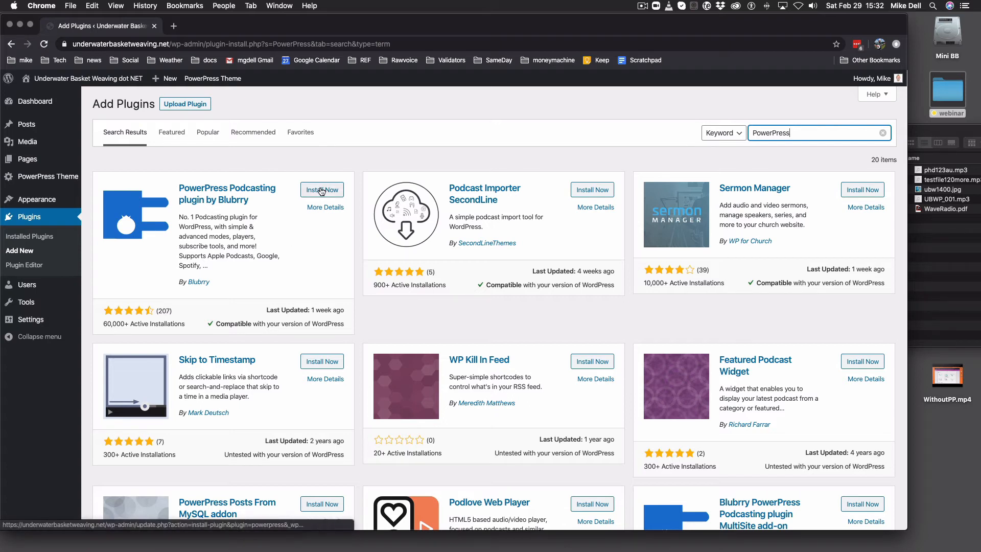
Install and activate the PowerPress Podcasting plugin by Blubrry.
left_click(322, 190)
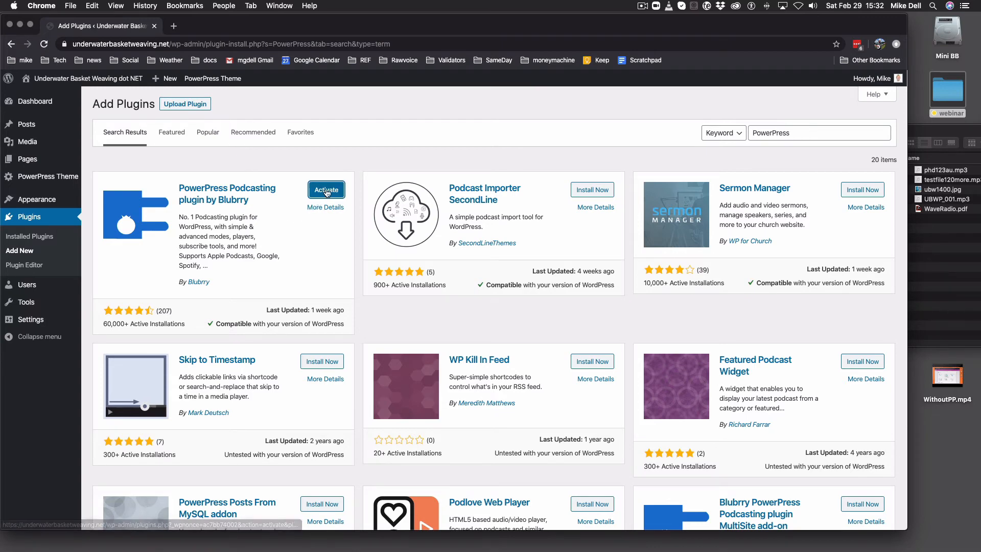
left_click(326, 190)
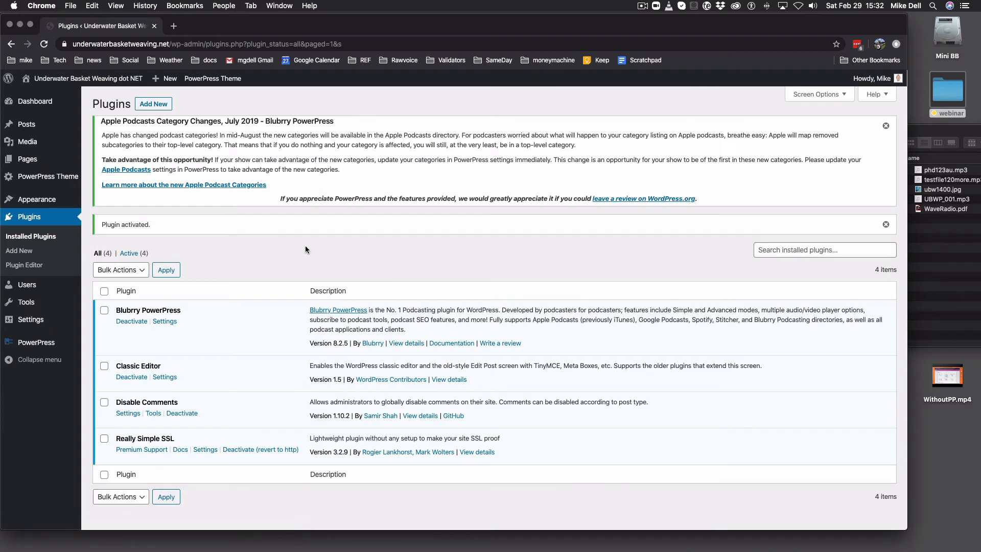
mouse_move(262, 119)
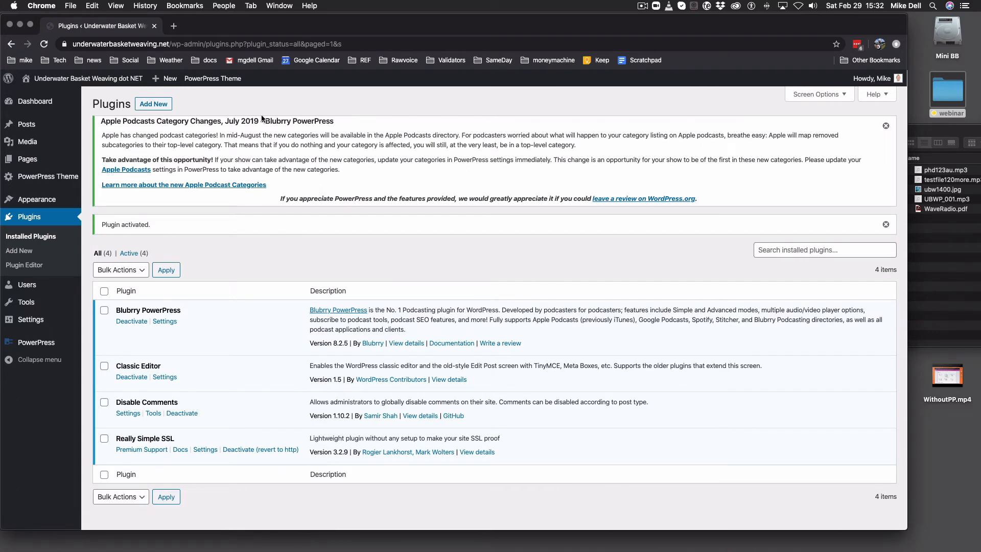
mouse_move(885, 126)
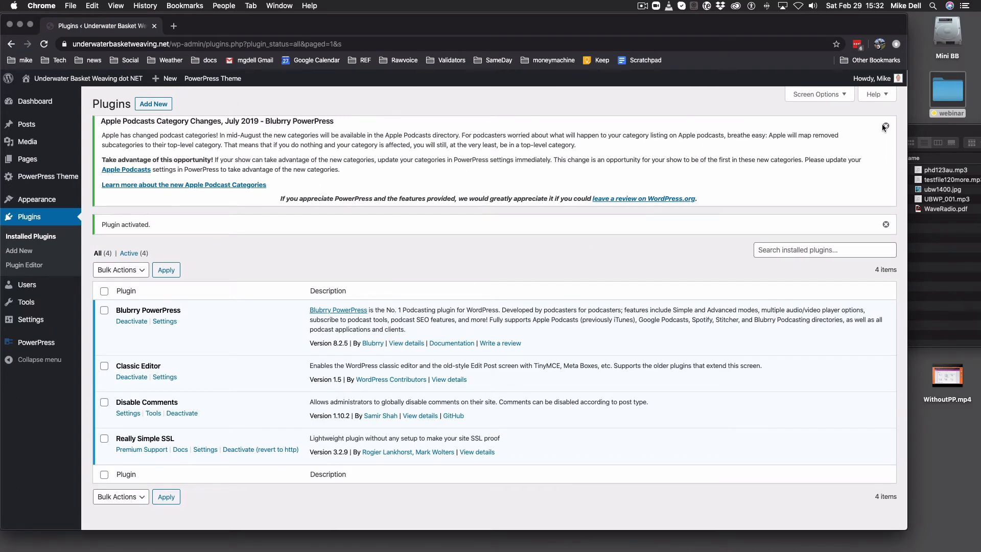
Dismiss the Apple Podcasts category notice and the 'Plugin activated.' message.
left_click(885, 127)
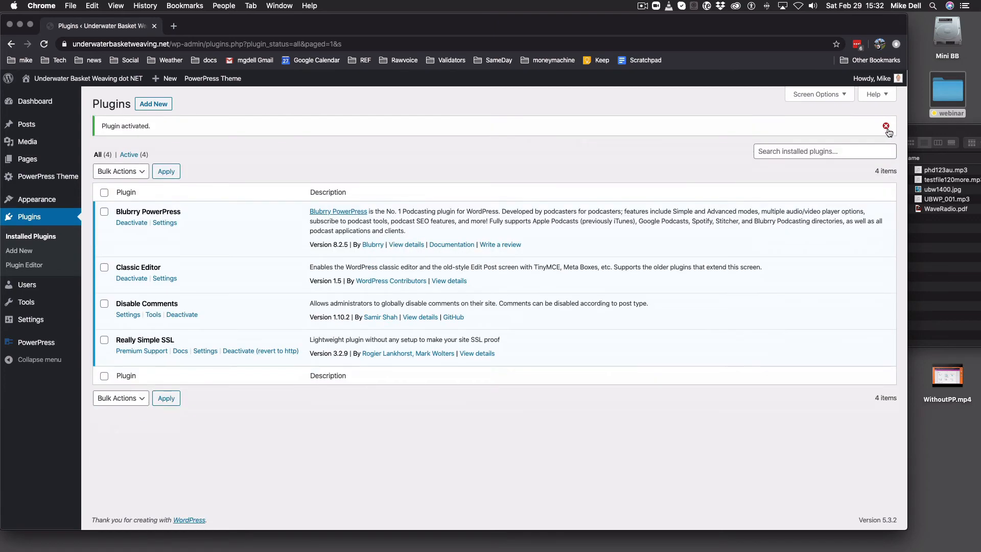
left_click(885, 127)
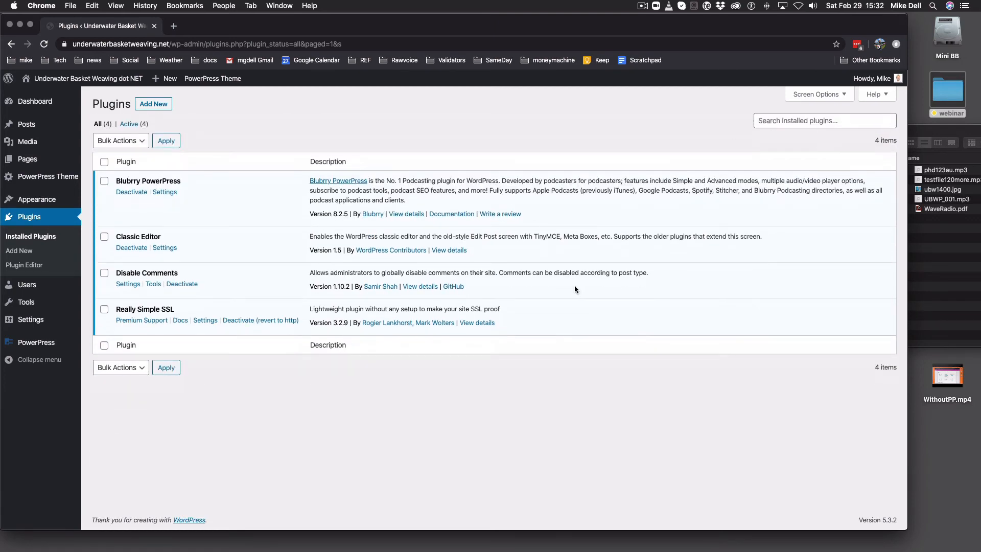
mouse_move(197, 194)
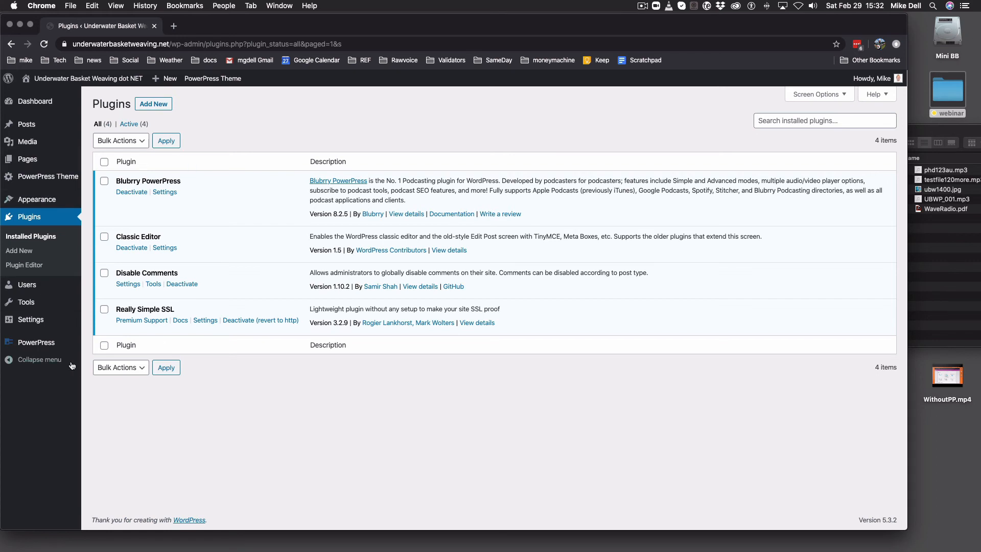
mouse_move(40, 345)
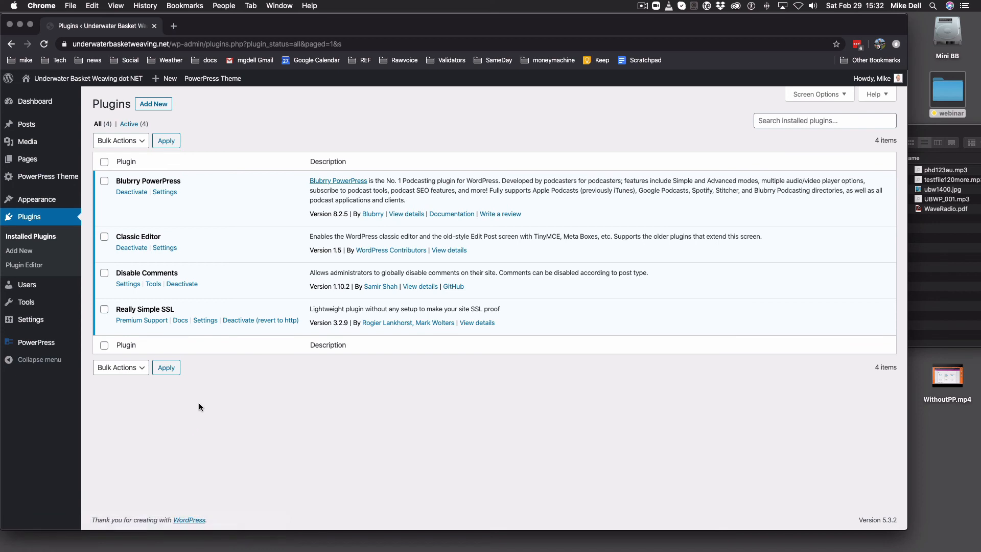
mouse_move(234, 400)
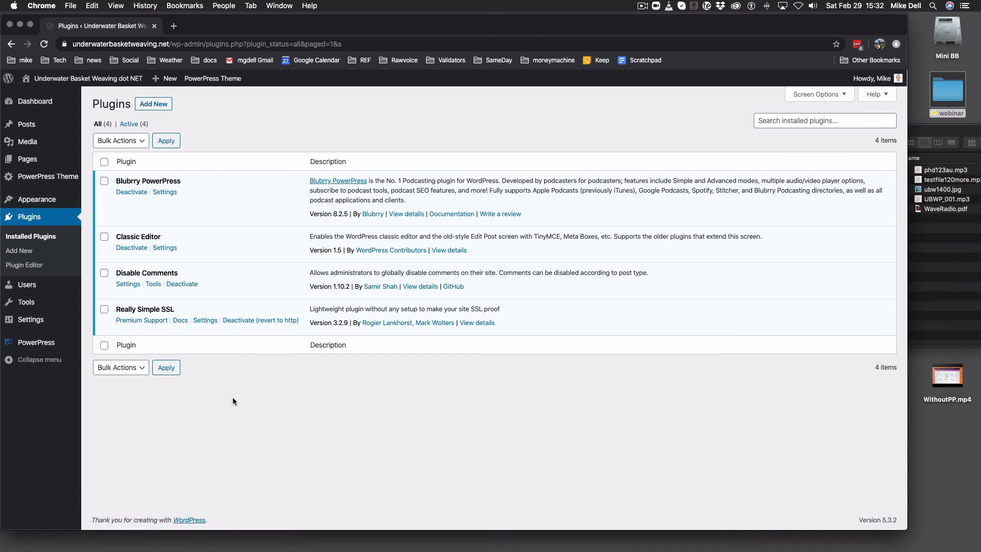